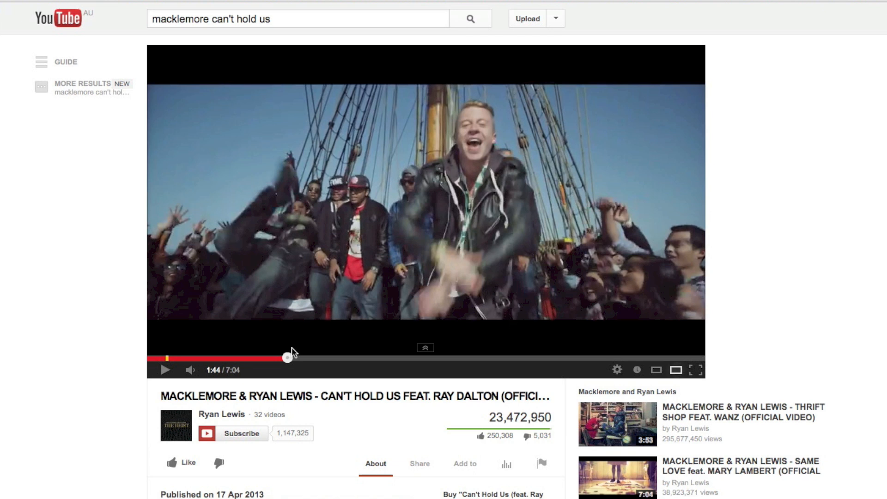
pyautogui.moveTo(366, 401)
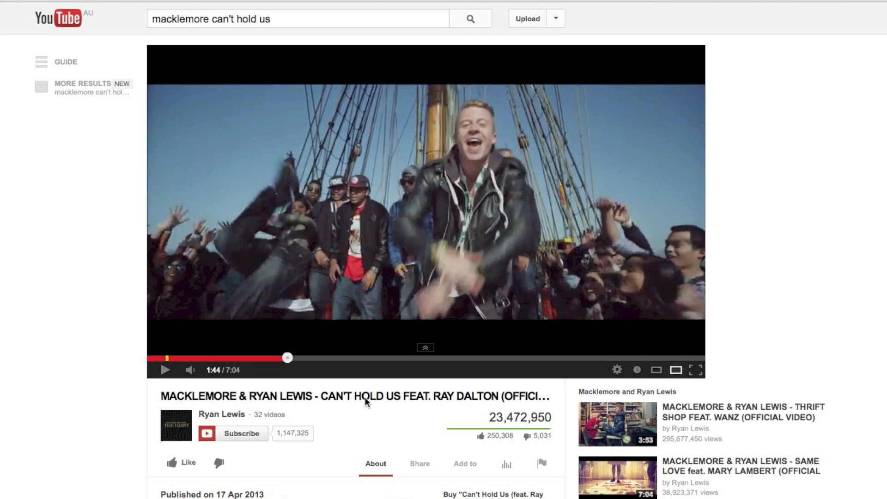
pyautogui.moveTo(551, 388)
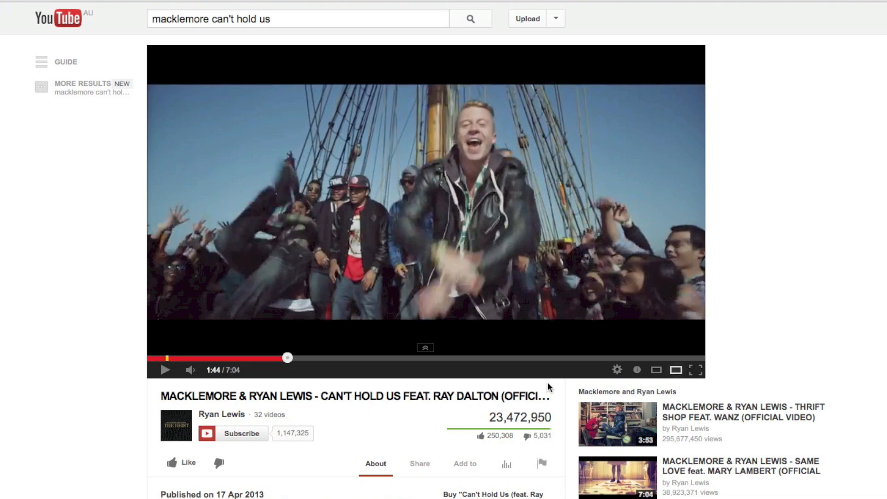
pyautogui.moveTo(402, 77)
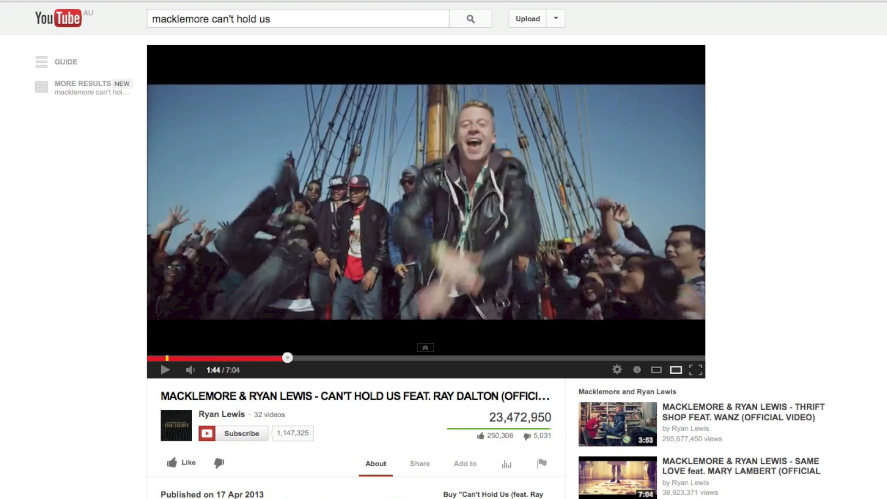
# Search the web for 'easy youtube video downloader'
pyautogui.write('easy youtube video downloader')
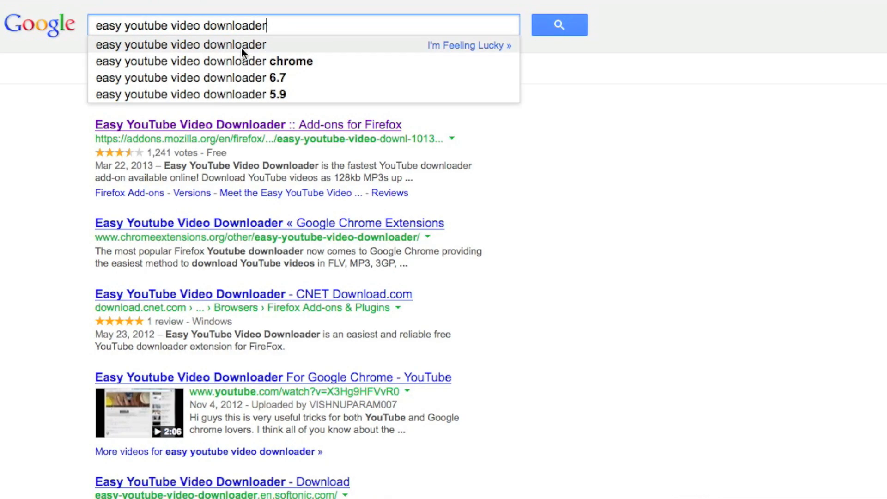
pyautogui.moveTo(227, 127)
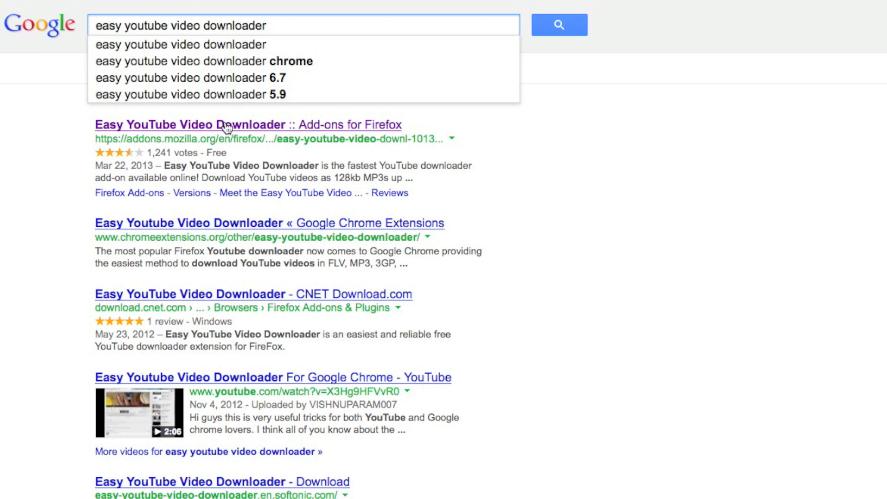
# Install the Easy YouTube Video Downloader add-on from its Mozilla add-ons page
pyautogui.click(248, 124)
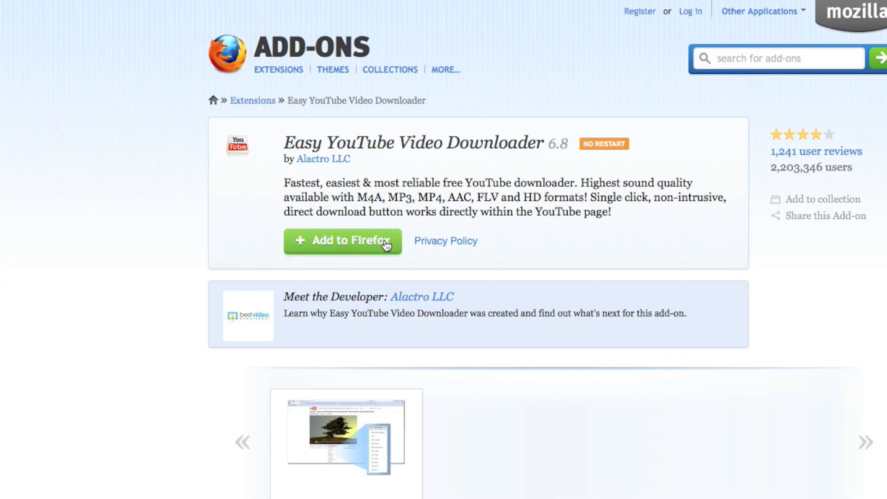
pyautogui.click(342, 240)
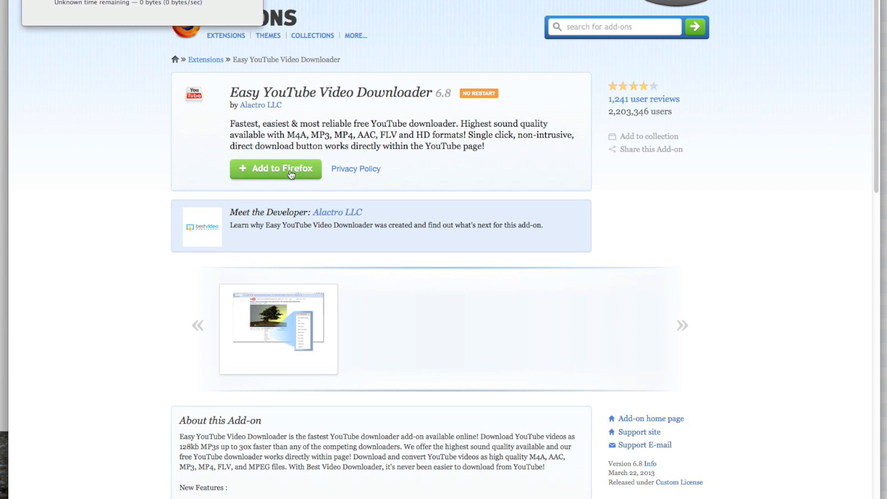
pyautogui.click(275, 168)
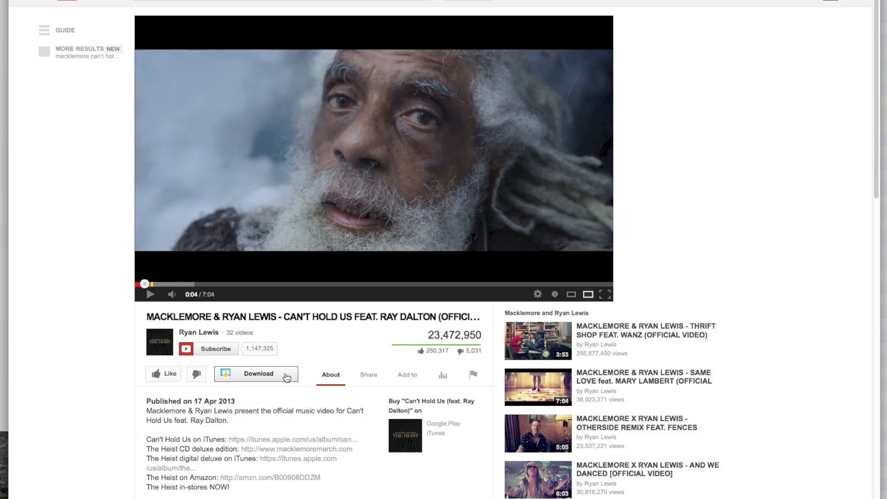
# Download the Can't Hold Us video as a 128k MP3 and save the file
pyautogui.click(255, 373)
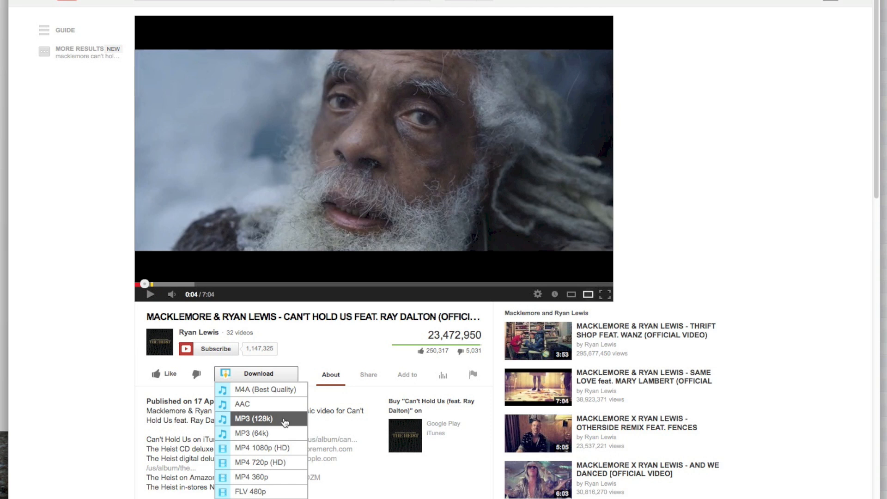
pyautogui.click(254, 418)
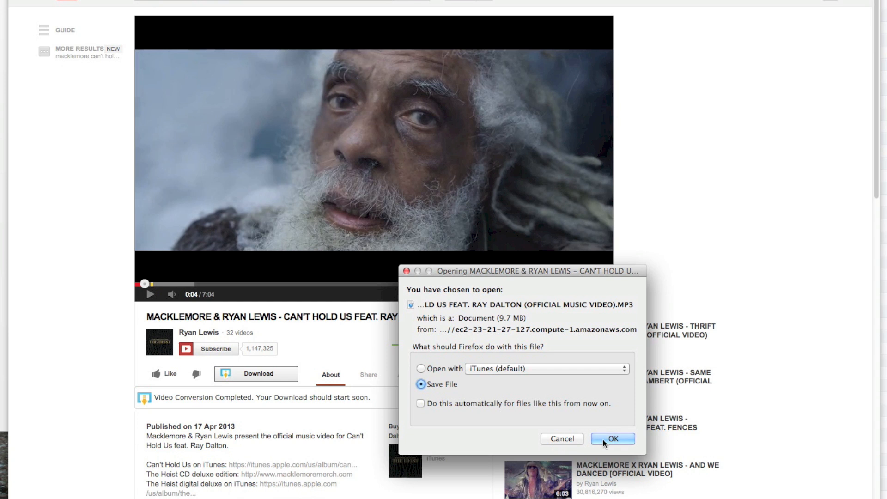
pyautogui.click(612, 439)
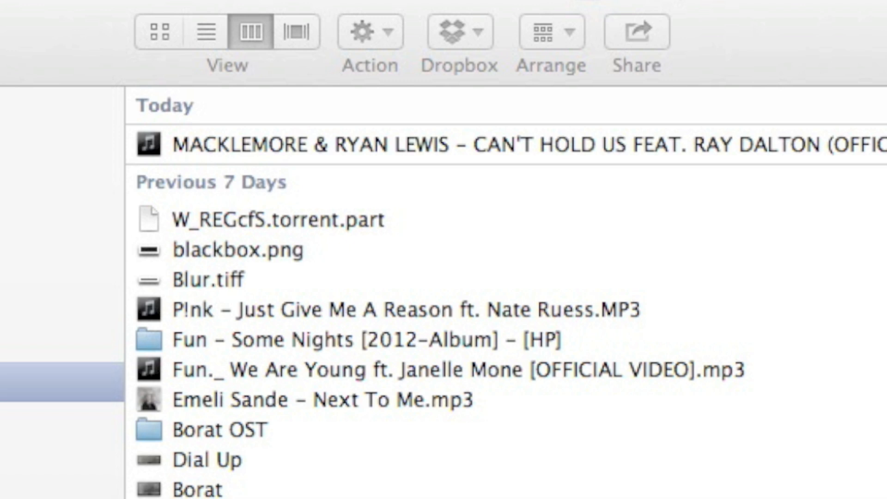
pyautogui.moveTo(502, 154)
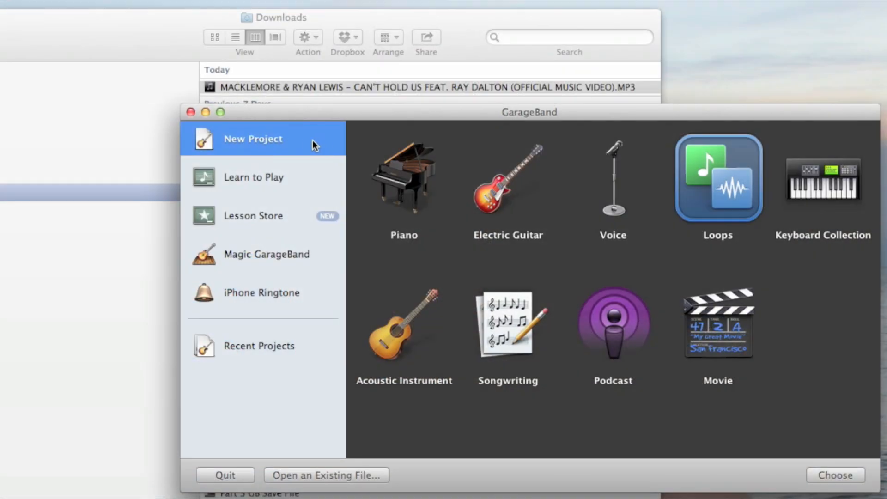
# Create a Loops-template project named 'Macklemore Cant Hold Us' in Downloads
pyautogui.click(717, 183)
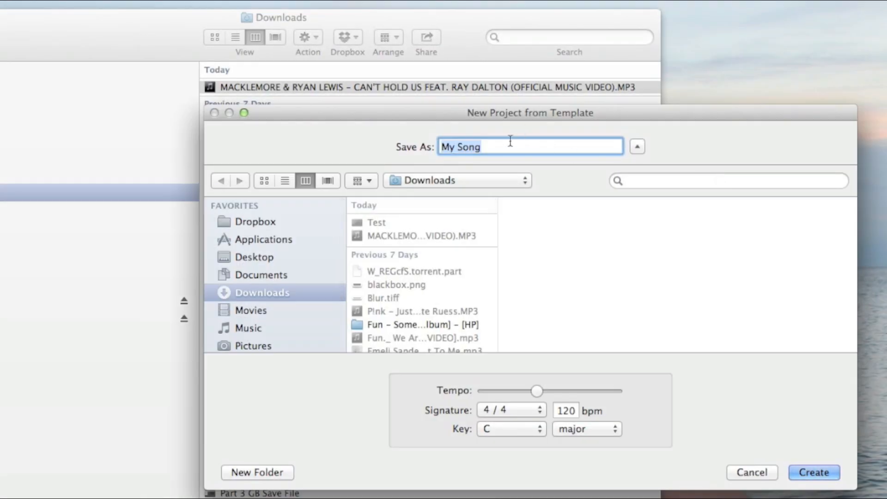
pyautogui.write('Macklemore Cant Hold Us')
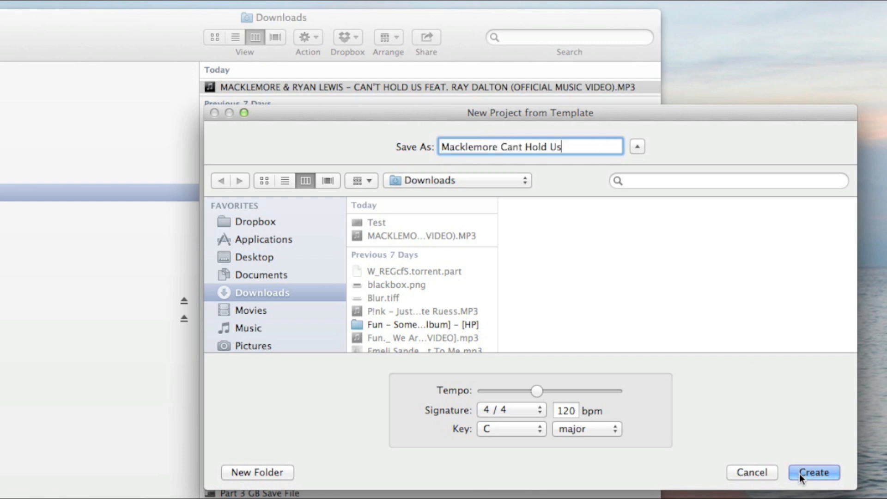
pyautogui.click(813, 472)
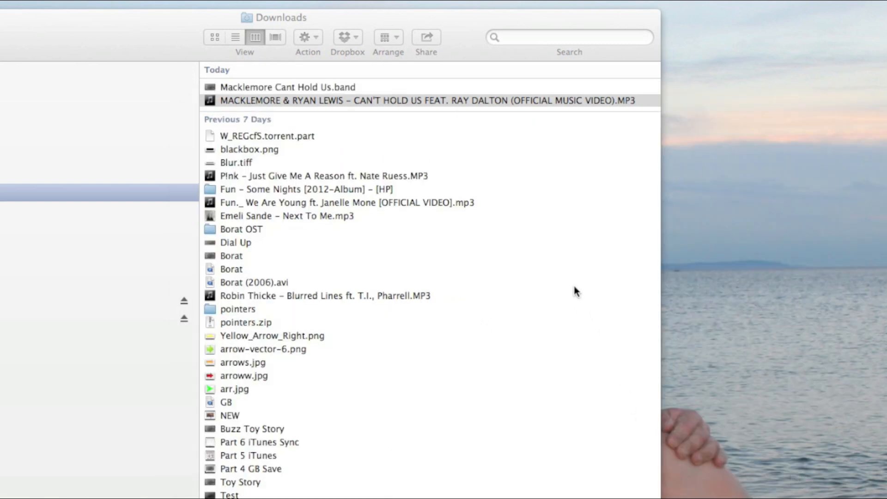
pyautogui.doubleClick(288, 87)
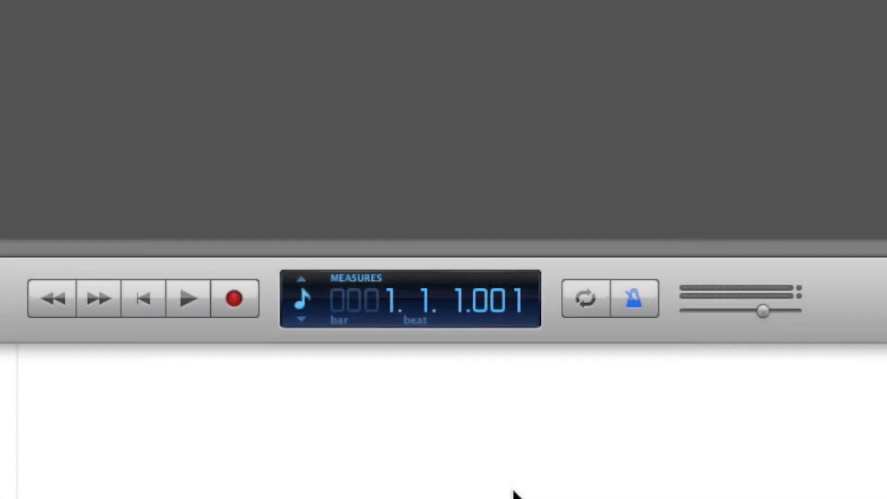
# Turn off the metronome and add the Can't Hold Us MP3 as an audio track
pyautogui.click(635, 298)
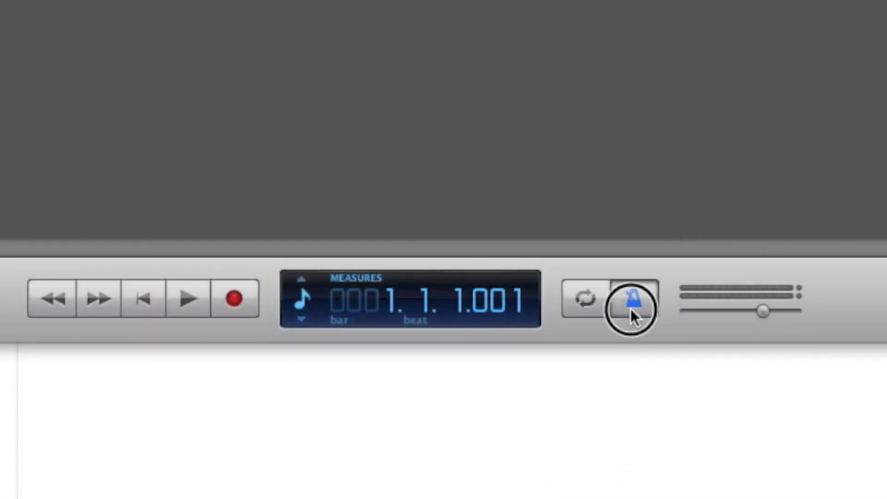
pyautogui.click(632, 298)
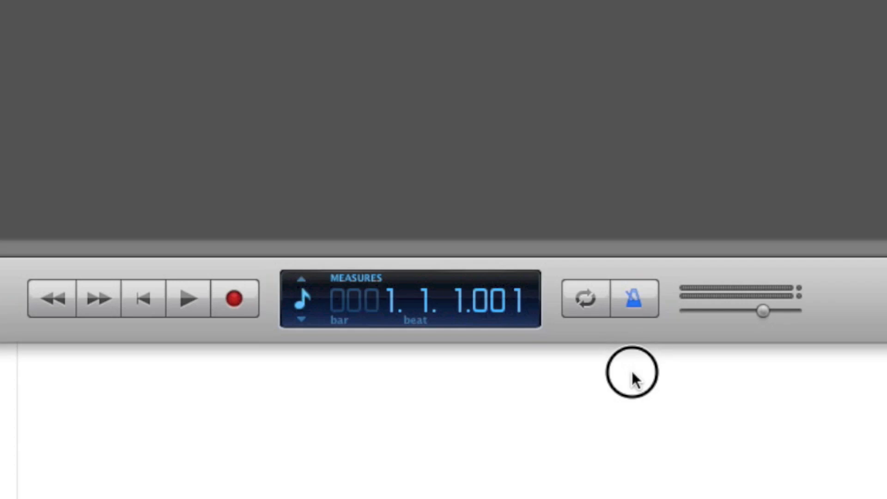
pyautogui.click(186, 298)
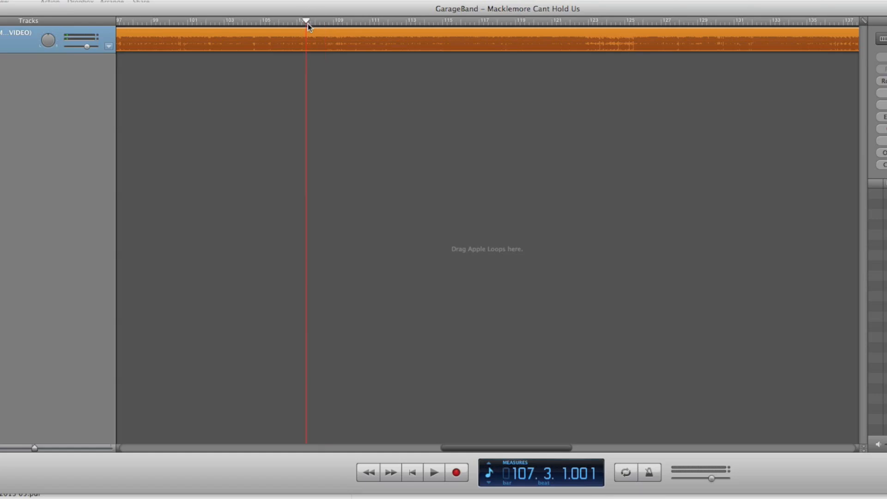
# Split the Macklemore region and delete the remainder so the clip ends near bar 13
pyautogui.click(337, 40)
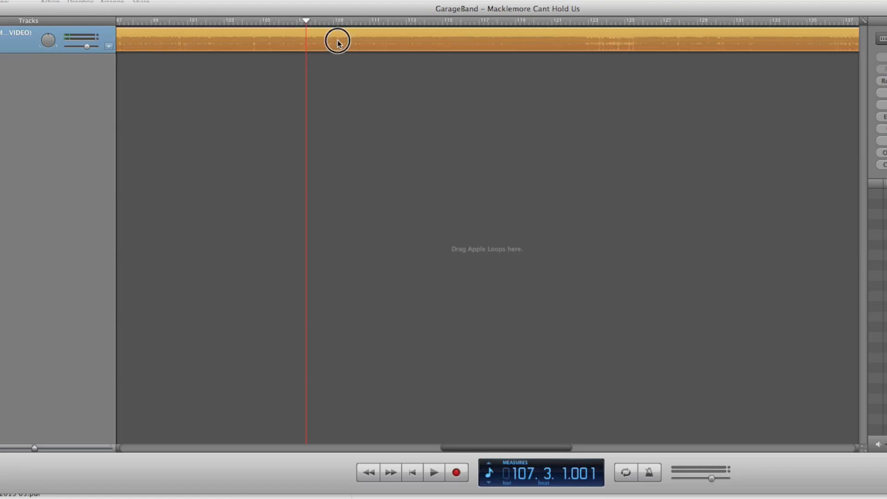
pyautogui.click(336, 40)
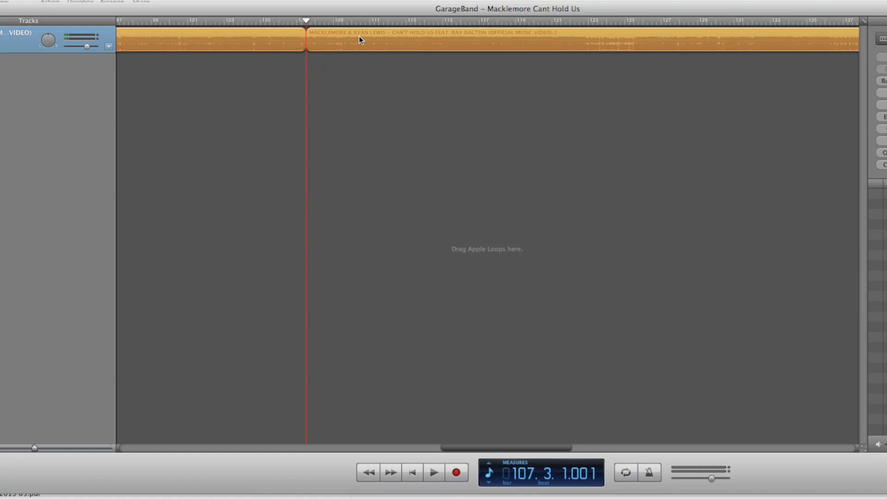
pyautogui.click(229, 40)
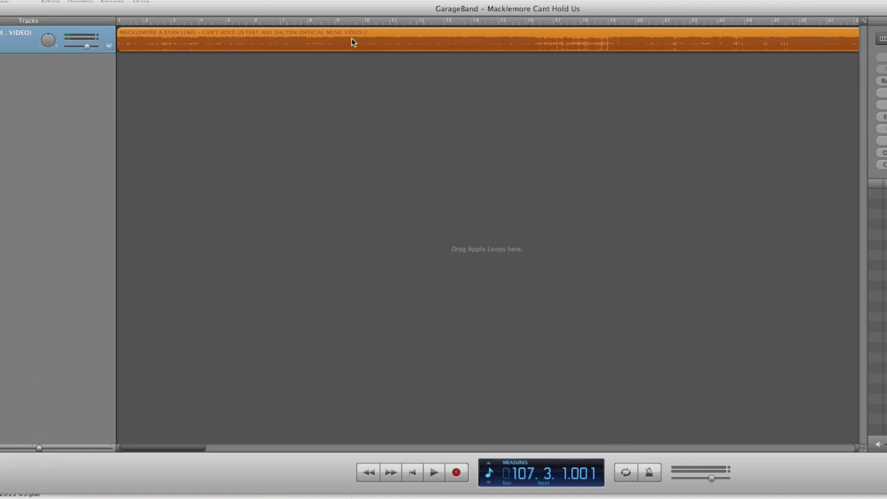
pyautogui.moveTo(184, 26)
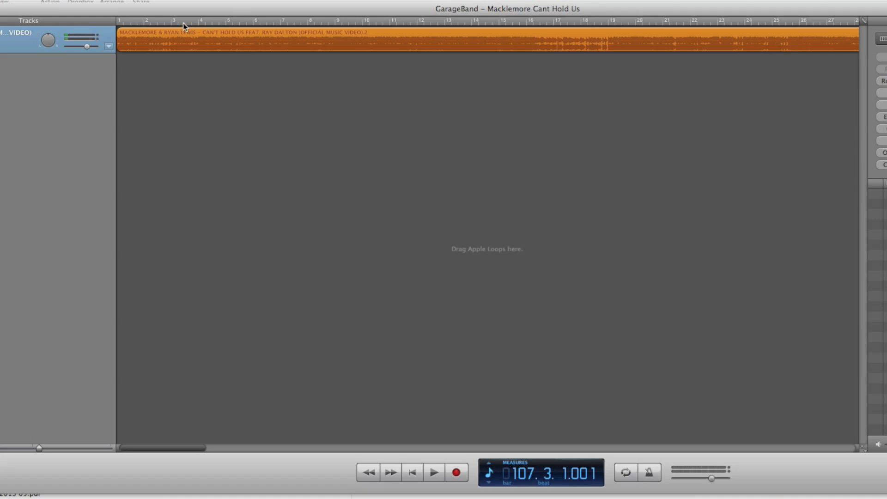
pyautogui.click(401, 22)
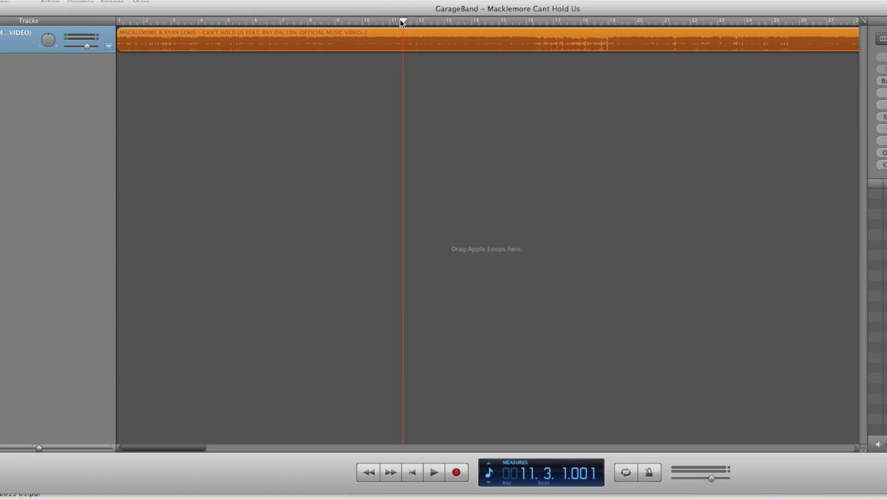
pyautogui.click(434, 472)
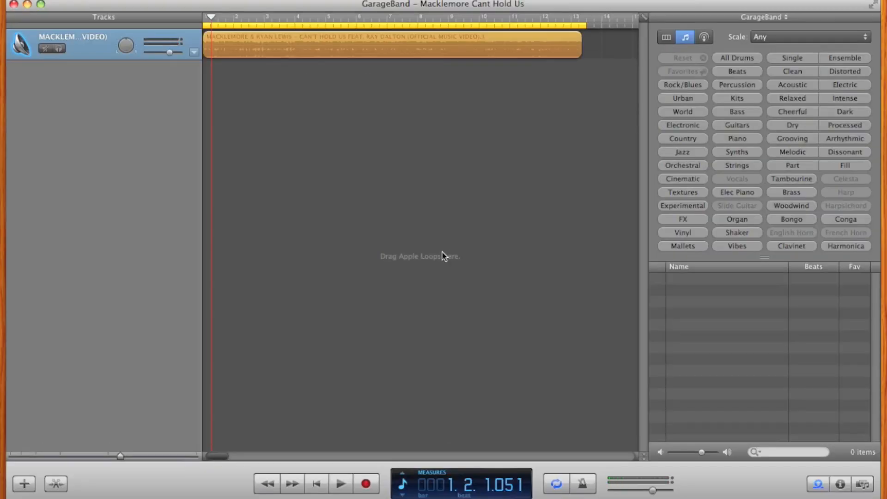
pyautogui.click(340, 484)
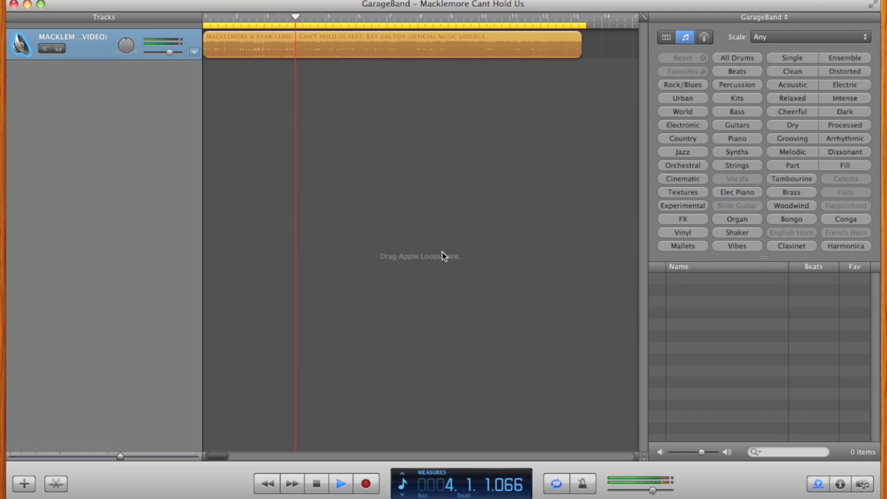
pyautogui.click(340, 483)
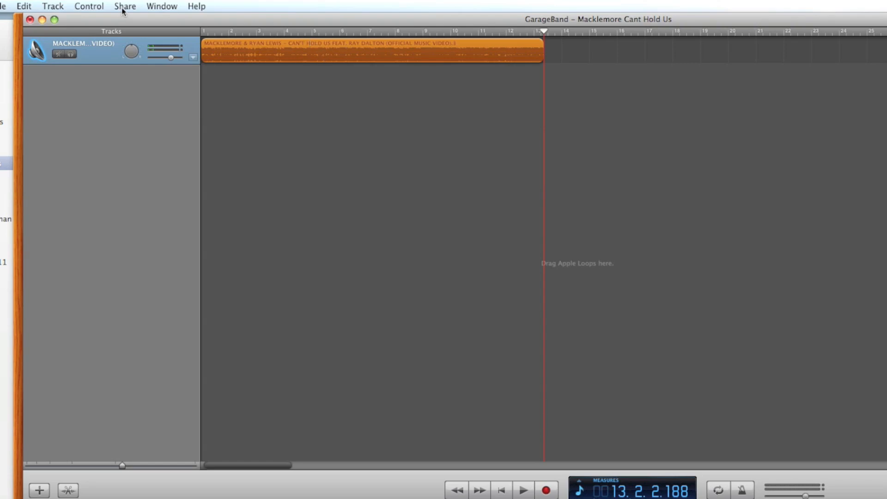
# Extend the ringtone range to bars 1–13 and send the clip to iTunes as a ringtone
pyautogui.click(125, 6)
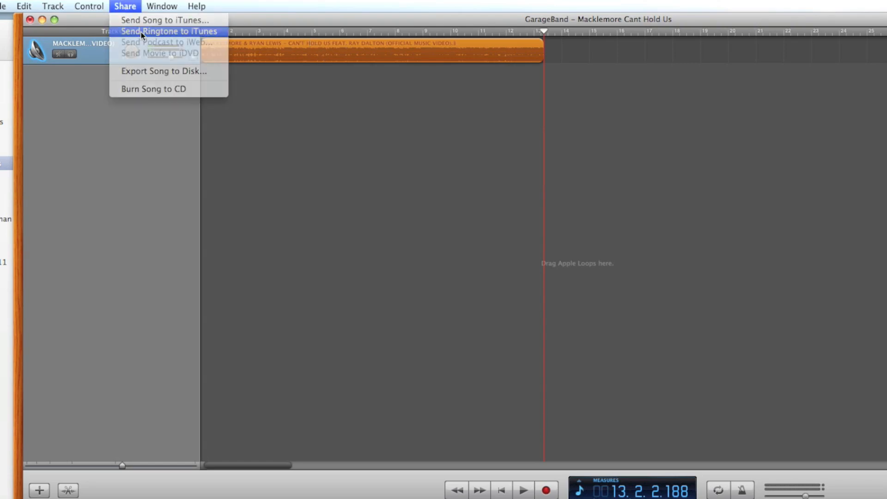
pyautogui.click(169, 31)
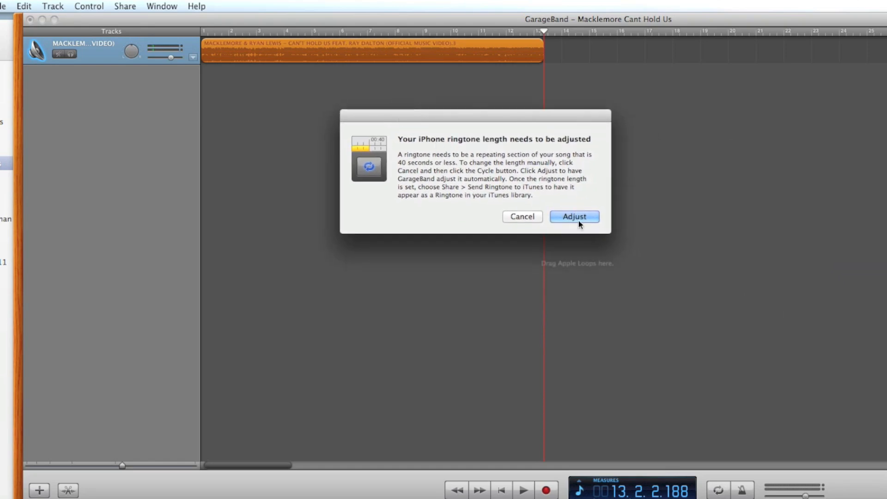
pyautogui.click(573, 216)
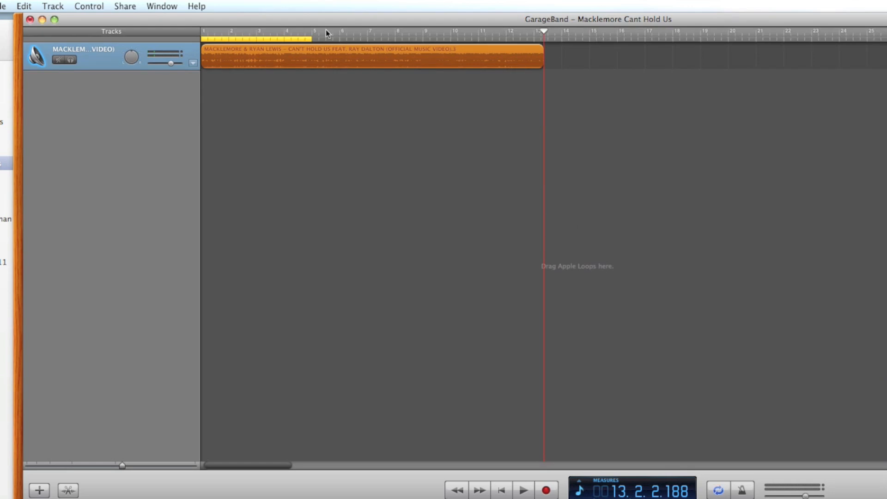
pyautogui.moveTo(314, 38); pyautogui.dragTo(537, 38)
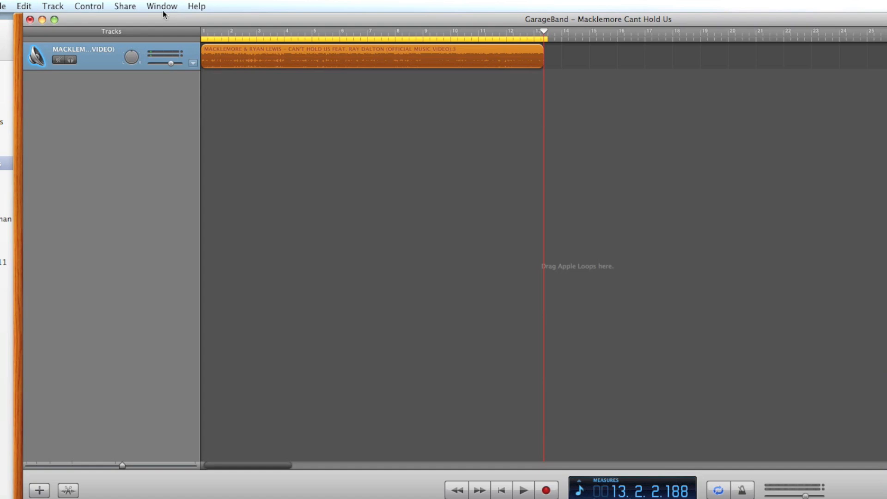
pyautogui.click(124, 6)
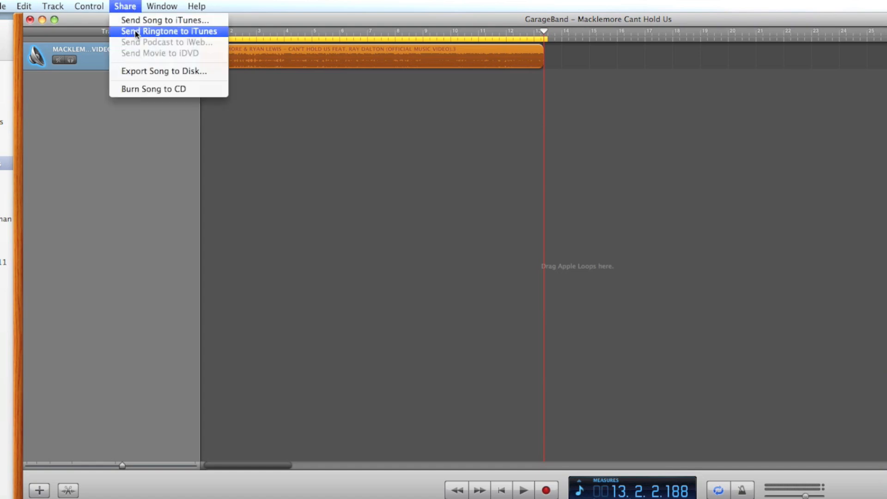
pyautogui.click(168, 31)
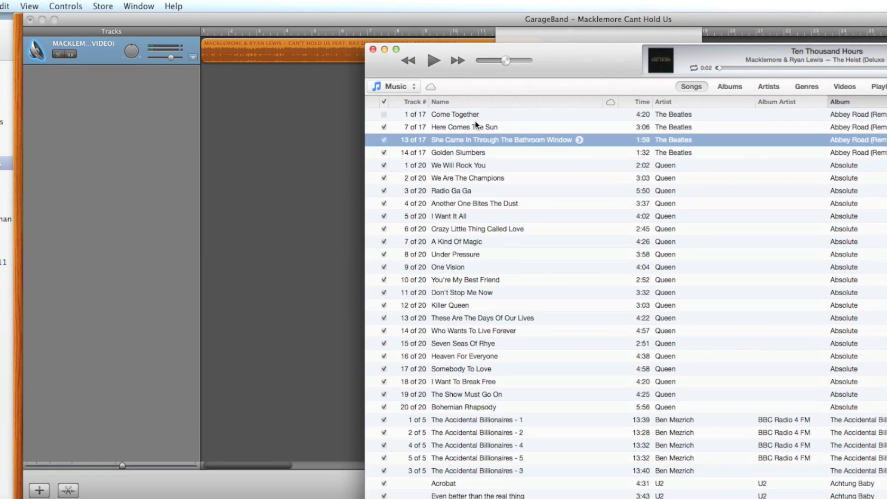
# Confirm iTunes is playing the imported Macklemore Cant Hold Us ringtone
pyautogui.click(434, 61)
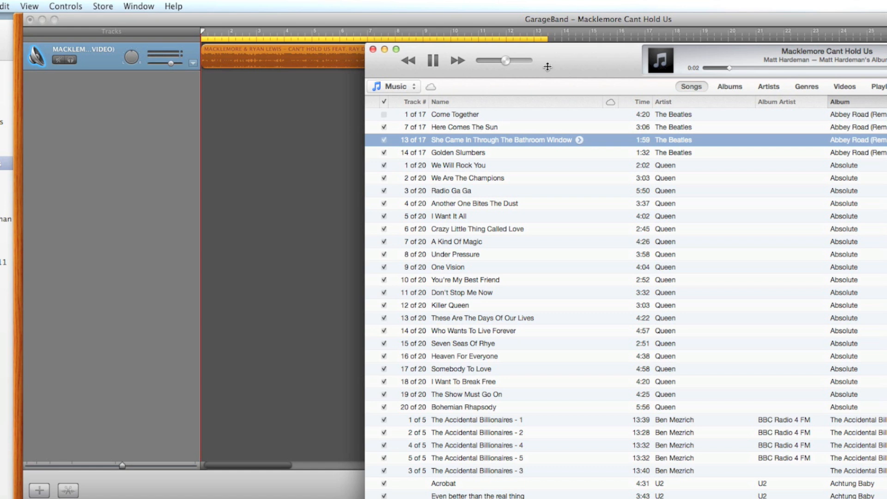
pyautogui.click(433, 60)
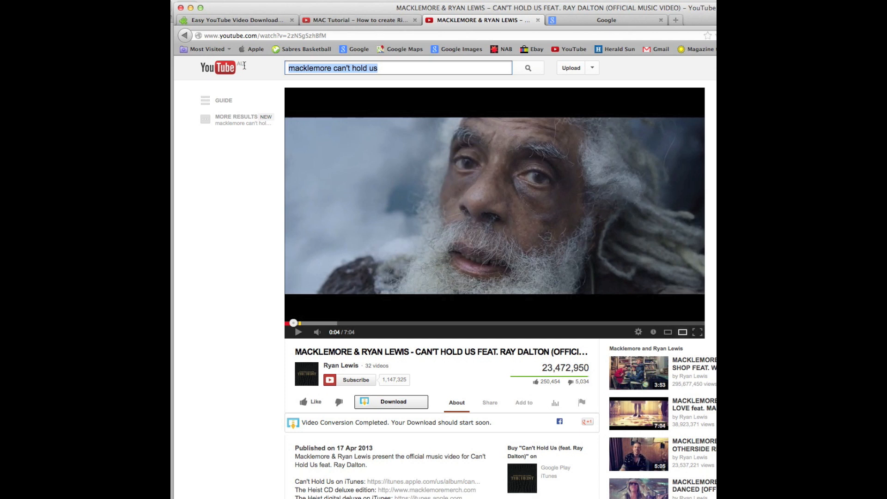
# Find the Toy Story Buzz Lightyear 'To Infinity and Beyond' clip and save it as an MP3
pyautogui.write('buz')
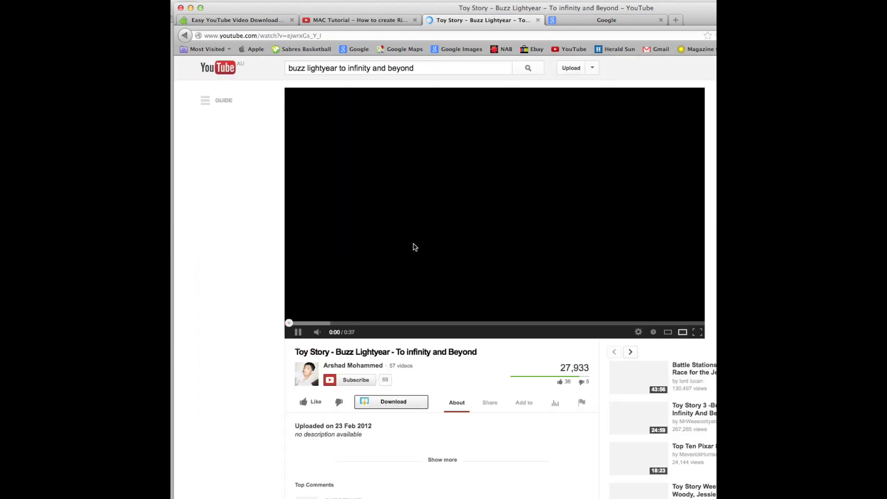
pyautogui.click(298, 332)
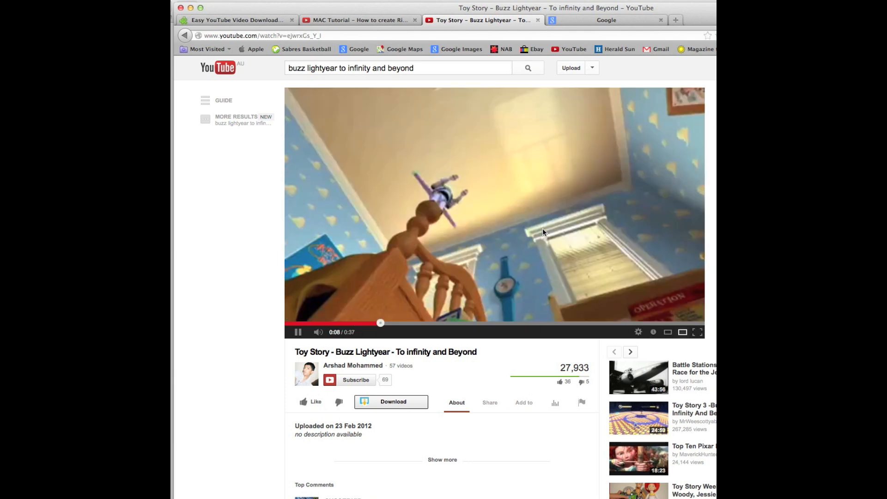
pyautogui.click(495, 205)
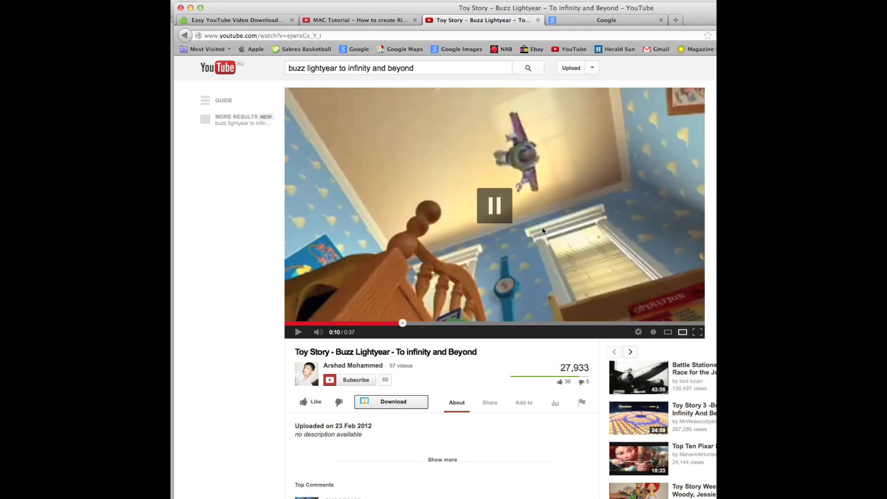
pyautogui.click(393, 401)
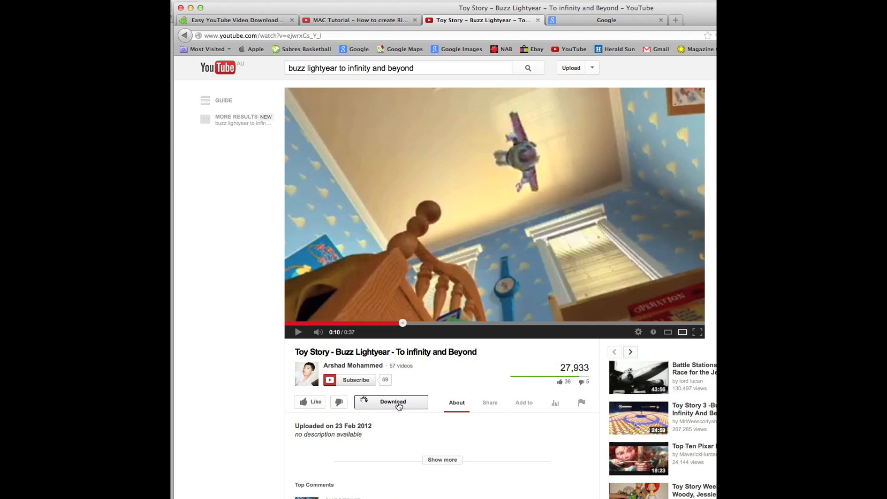
pyautogui.click(392, 401)
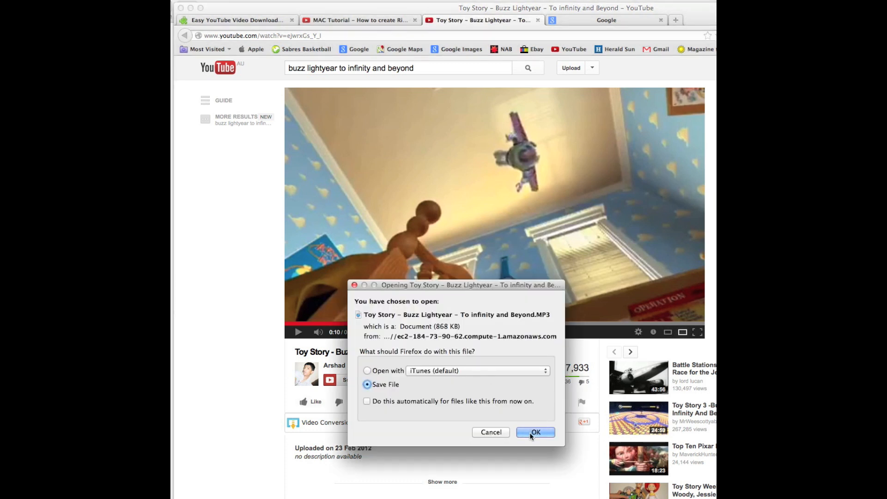
pyautogui.click(535, 433)
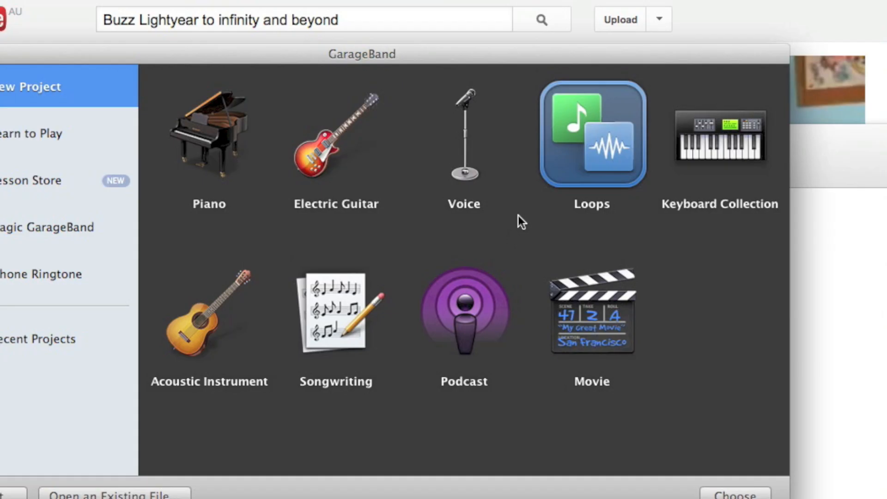
pyautogui.moveTo(70, 93)
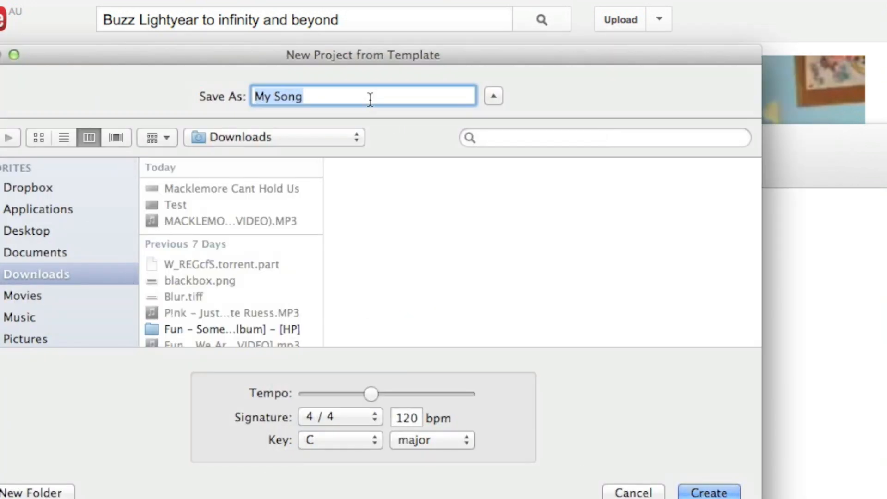
# Create a new GarageBand project named 'Buzz Lightyear'
pyautogui.write('Buzz Lightyear')
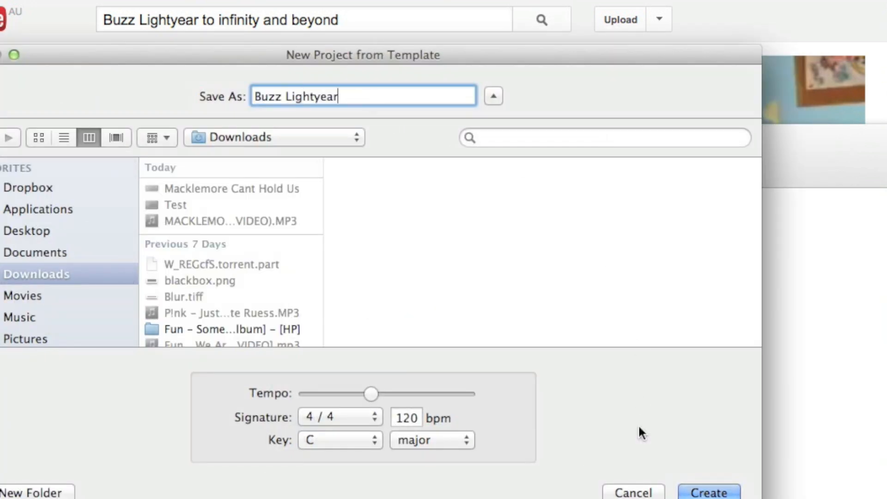
pyautogui.click(708, 492)
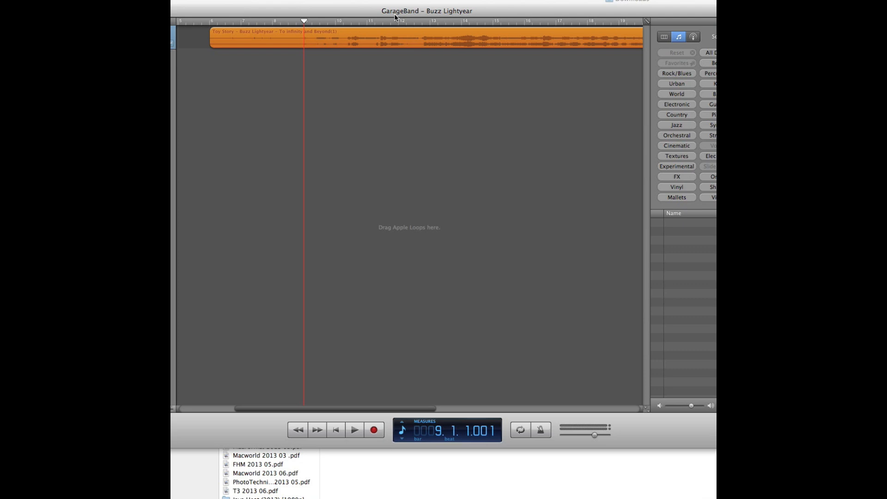
pyautogui.moveTo(400, 79)
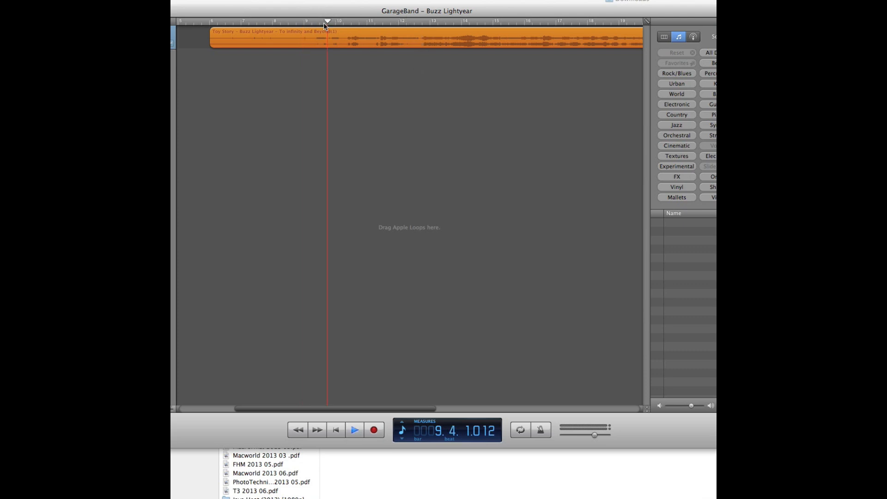
# Split the Toy Story region at the playhead and select the piece before the cut
pyautogui.click(354, 429)
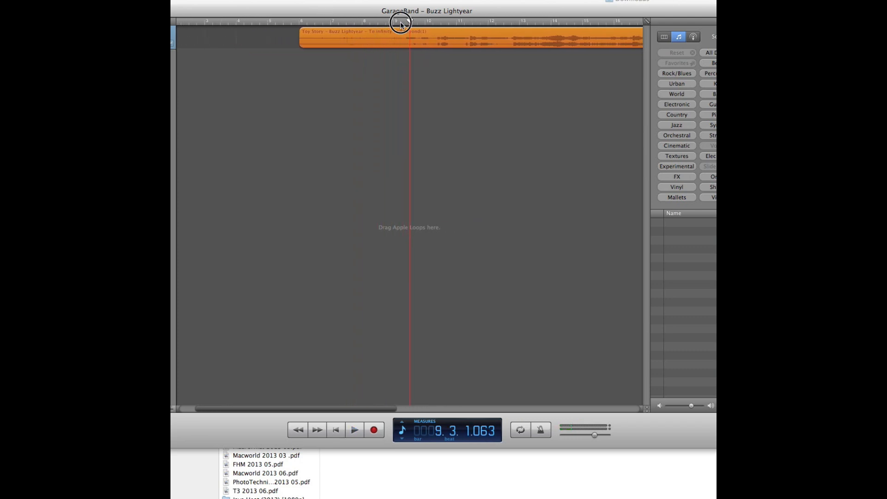
pyautogui.click(400, 22)
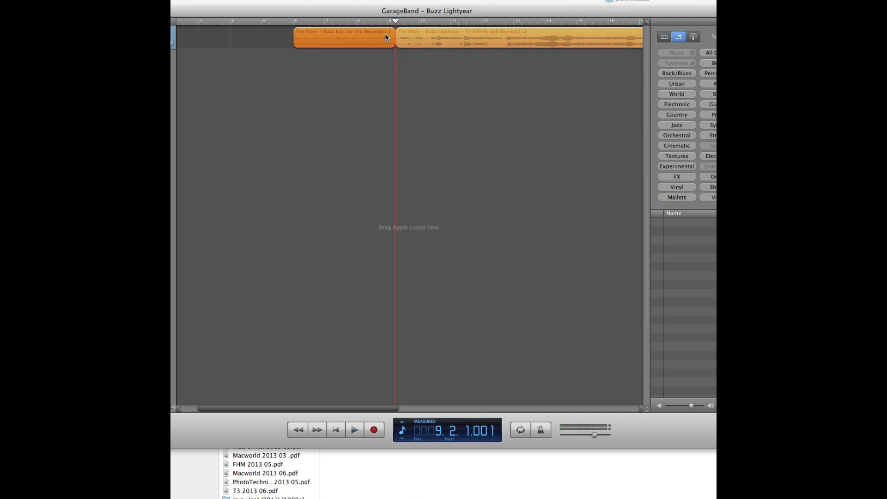
pyautogui.click(354, 429)
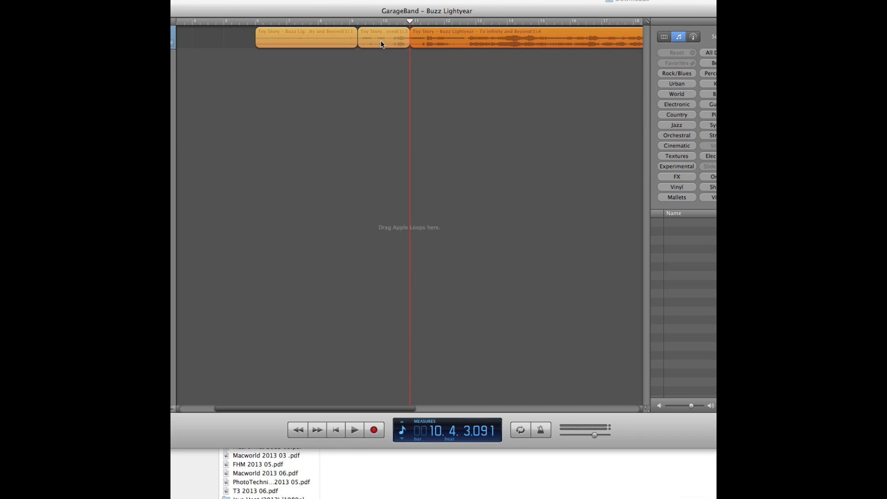
pyautogui.moveTo(436, 40)
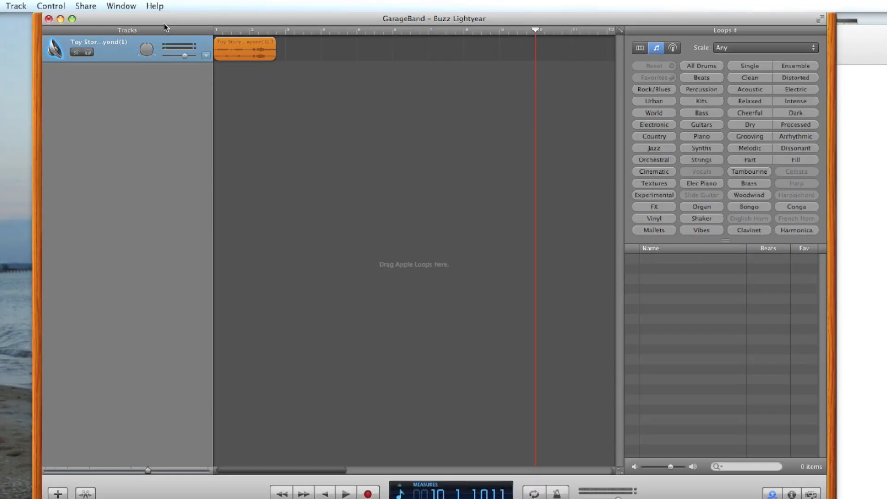
# Adjust the ringtone length to the clip and send the Buzz Lightyear ringtone to iTunes
pyautogui.click(85, 5)
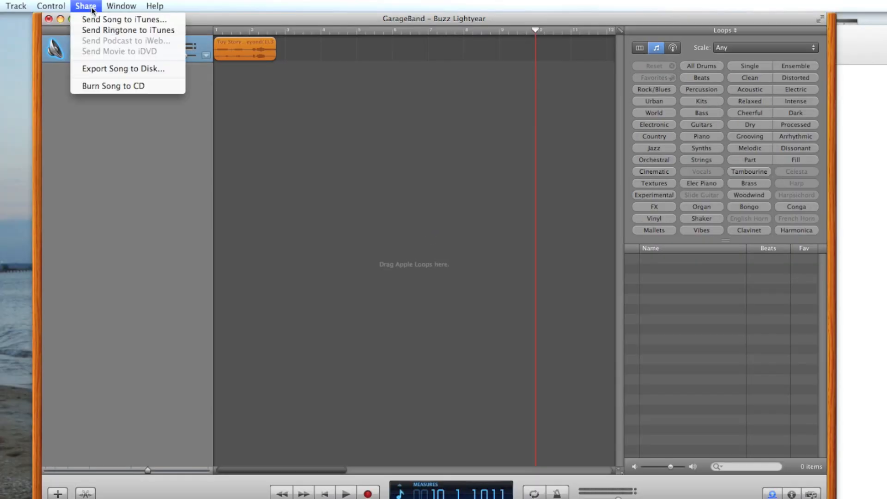
pyautogui.click(128, 30)
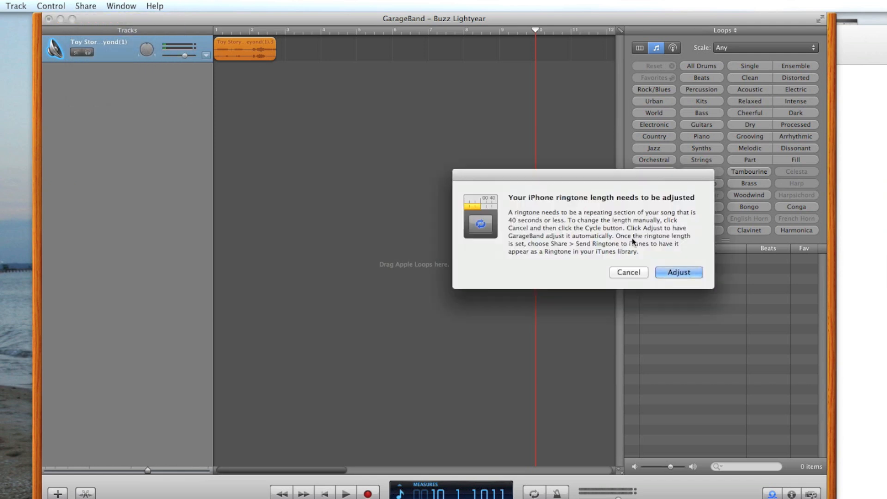
pyautogui.click(678, 272)
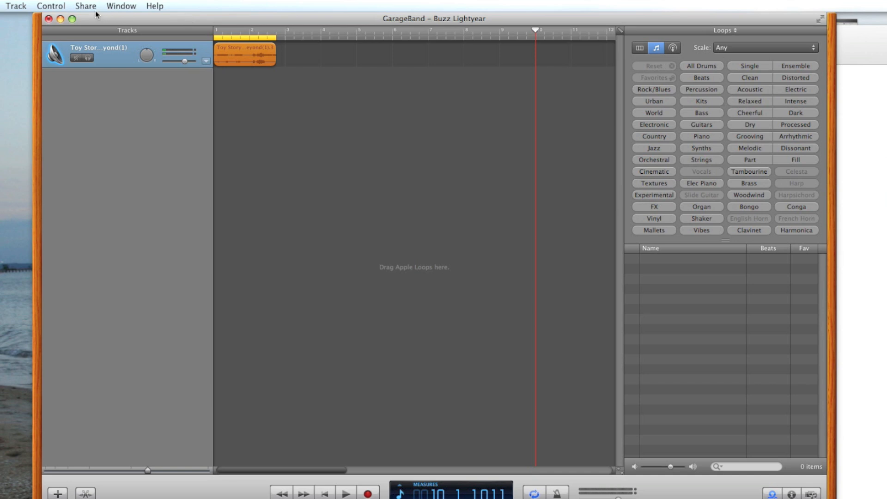
pyautogui.click(85, 6)
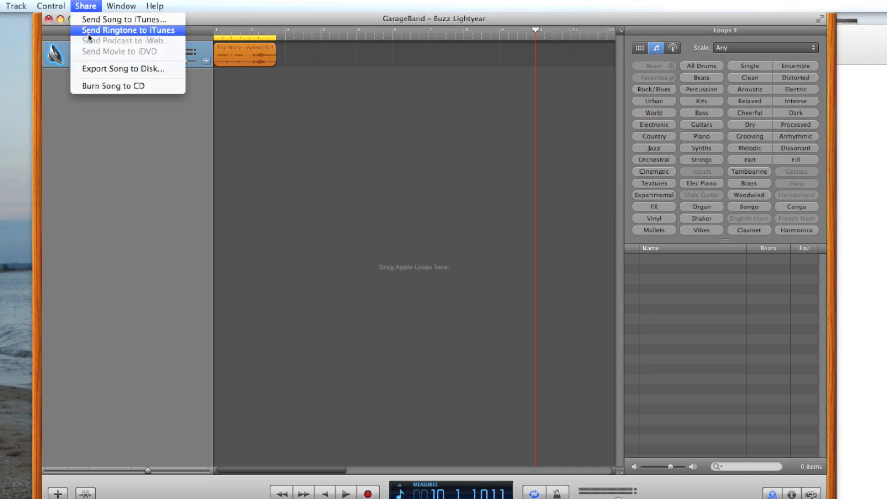
pyautogui.click(127, 30)
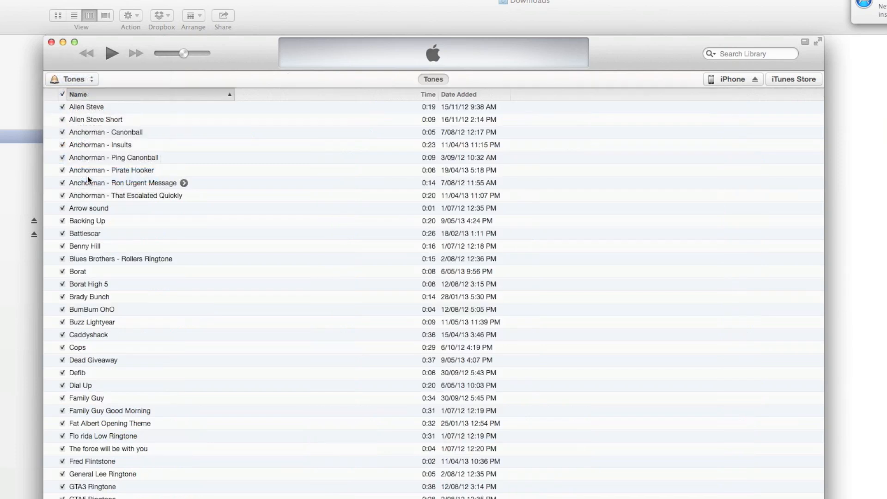
pyautogui.moveTo(81, 310)
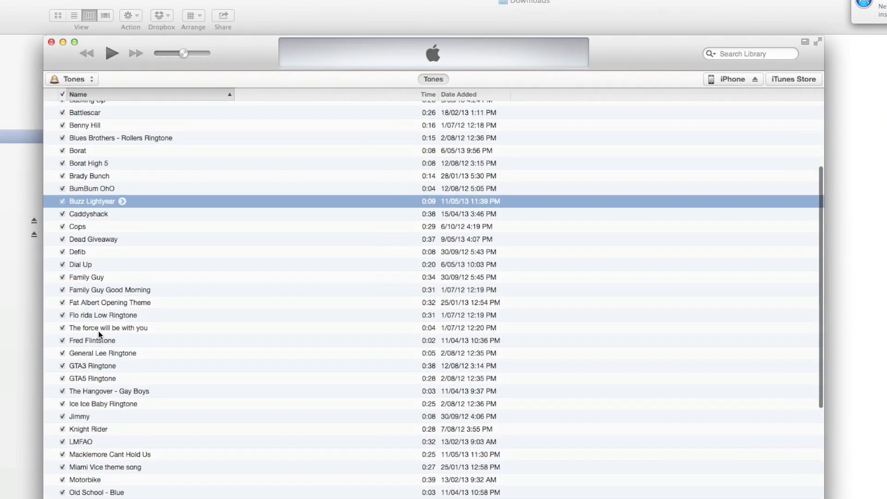
# Review the tones in iTunes and sync them to the iPhone Test
pyautogui.click(110, 454)
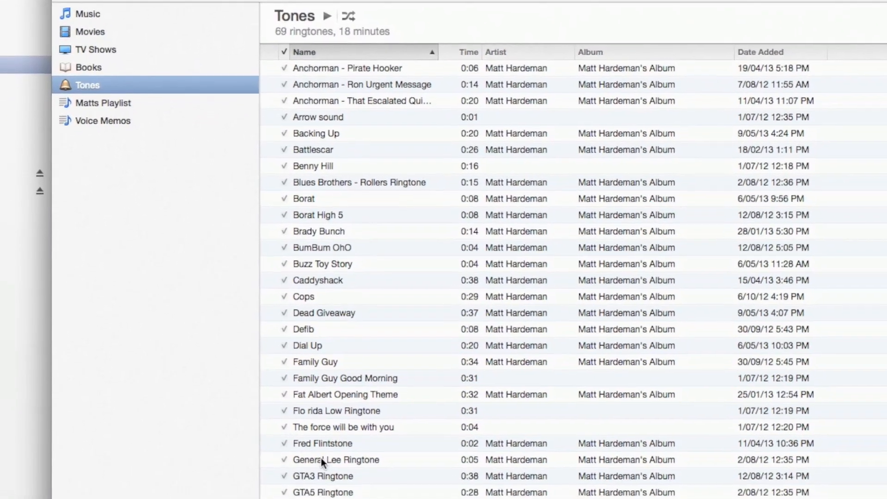
pyautogui.scroll(-3)
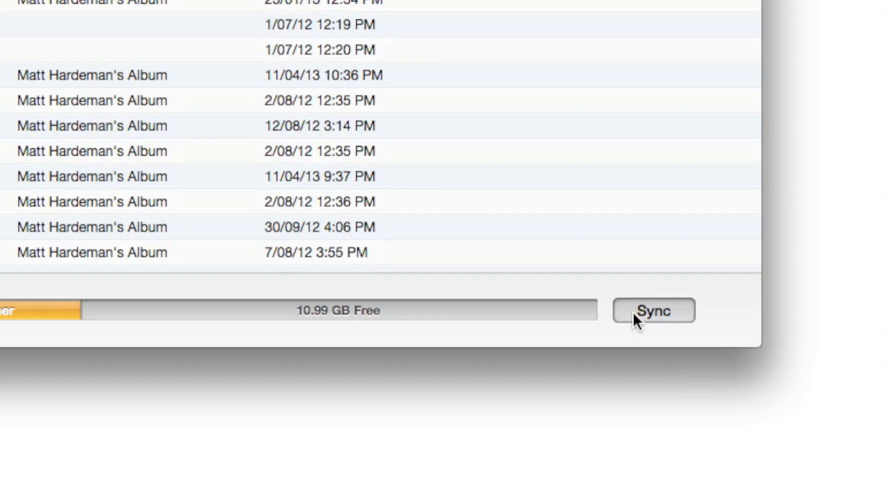
pyautogui.click(653, 310)
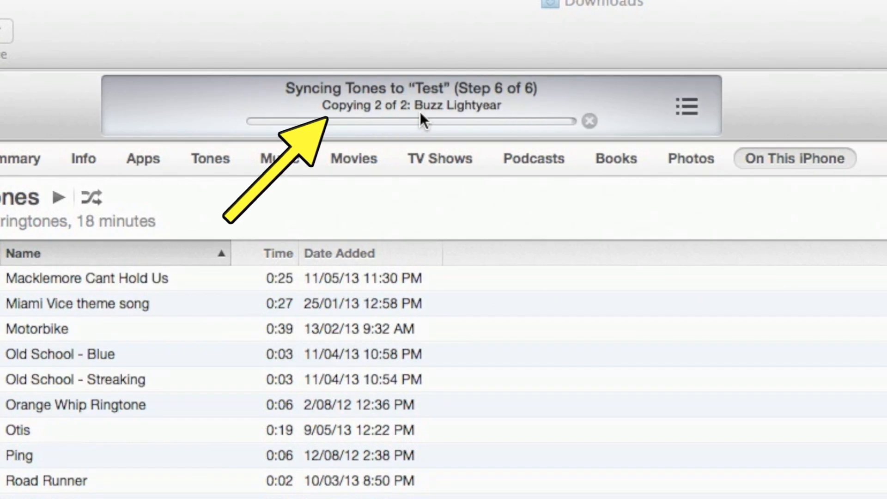
pyautogui.moveTo(337, 122)
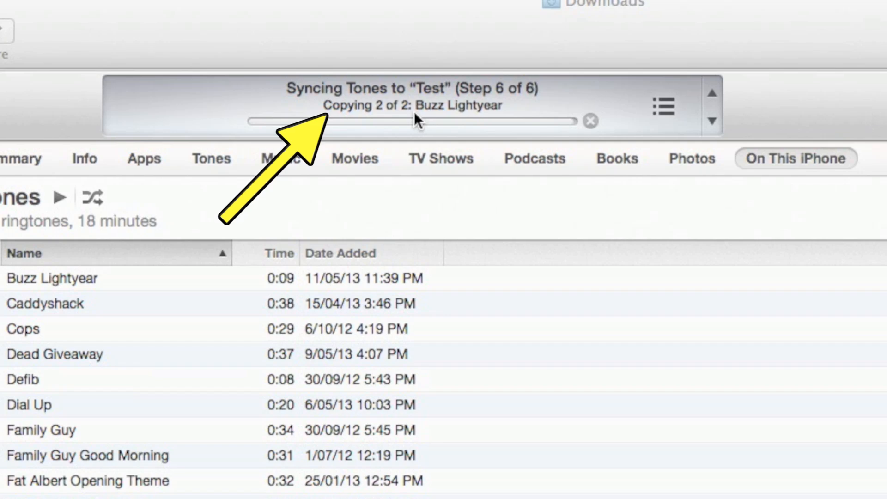
pyautogui.moveTo(453, 122)
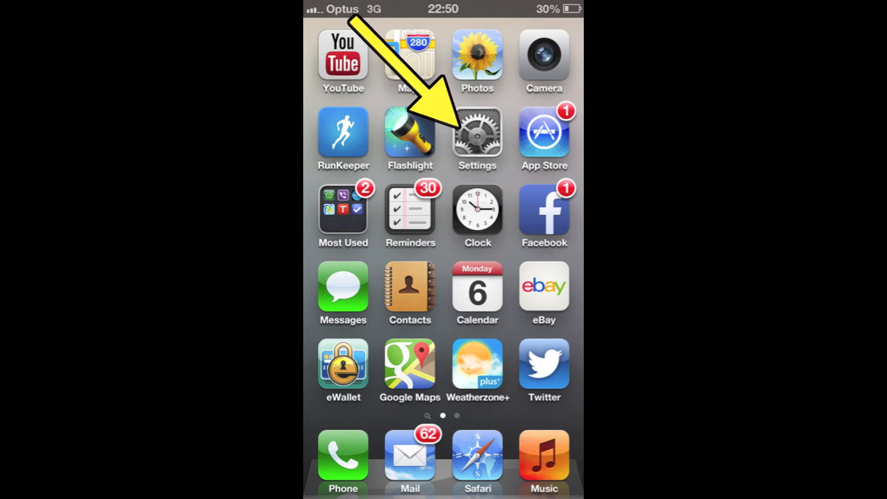
# Open iPhone Settings > Sounds and scroll through the tone options
pyautogui.click(477, 136)
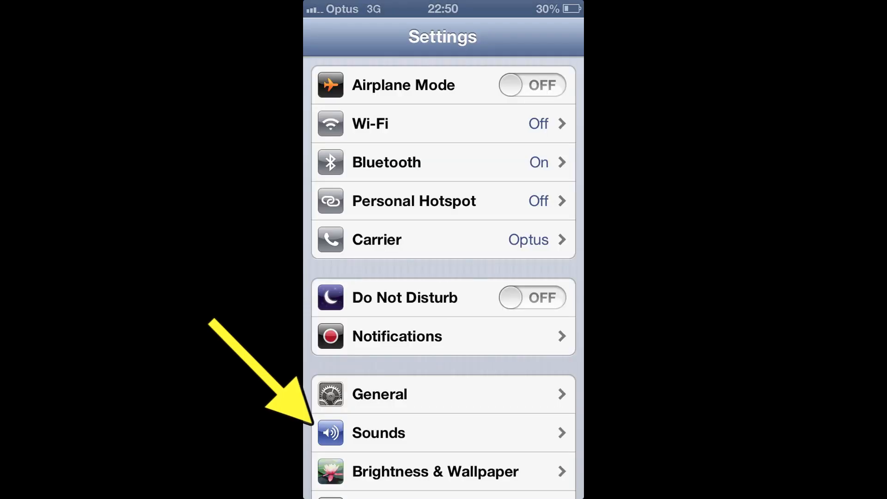
pyautogui.click(378, 432)
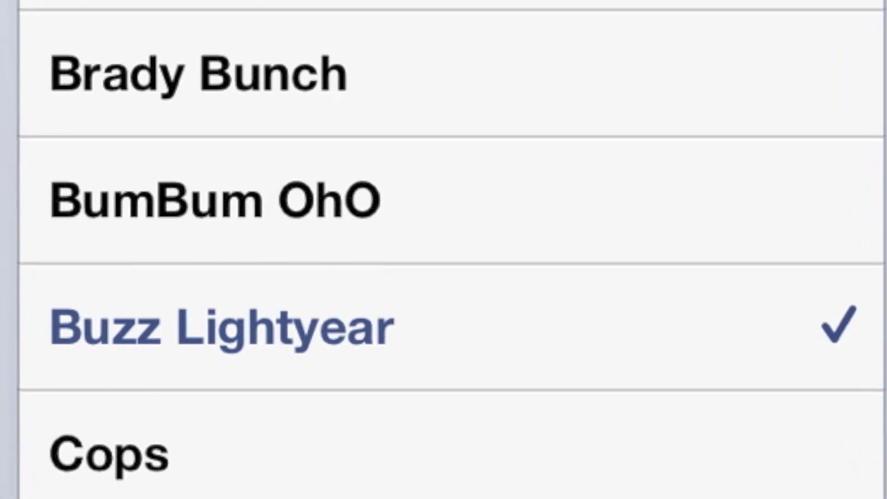
pyautogui.scroll(-3)
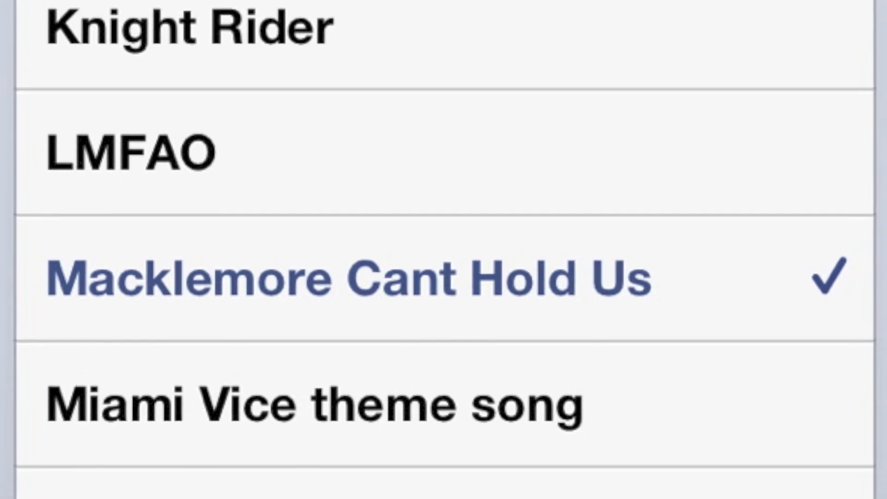
pyautogui.scroll(-3)
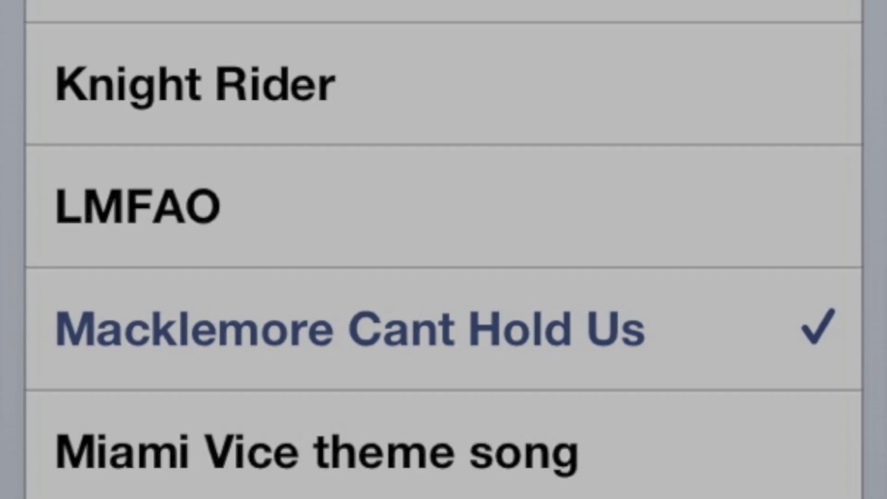